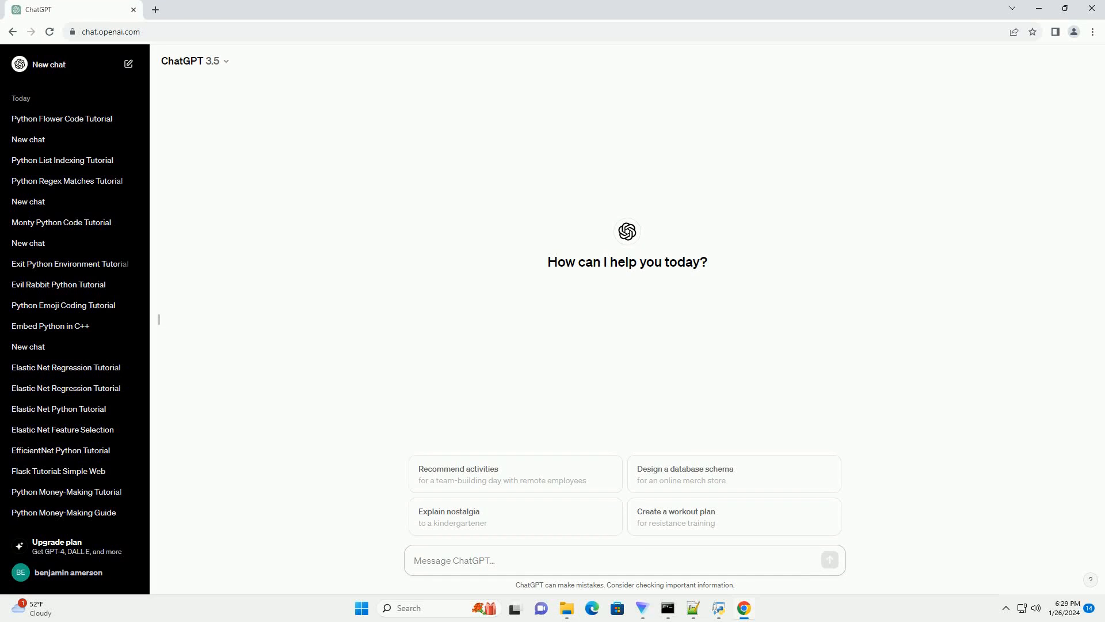
Send ChatGPT the request 'write an informative tutorial about flower program in python with cod'.
left_click(624, 560)
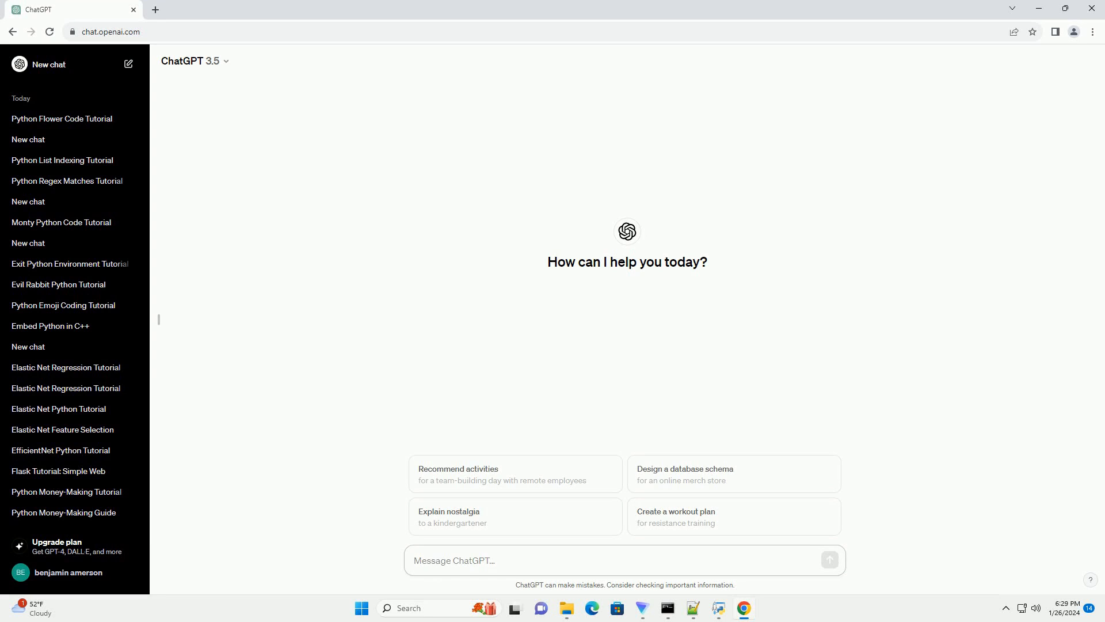
type("write an informative tutorial about flower program in python with cod")
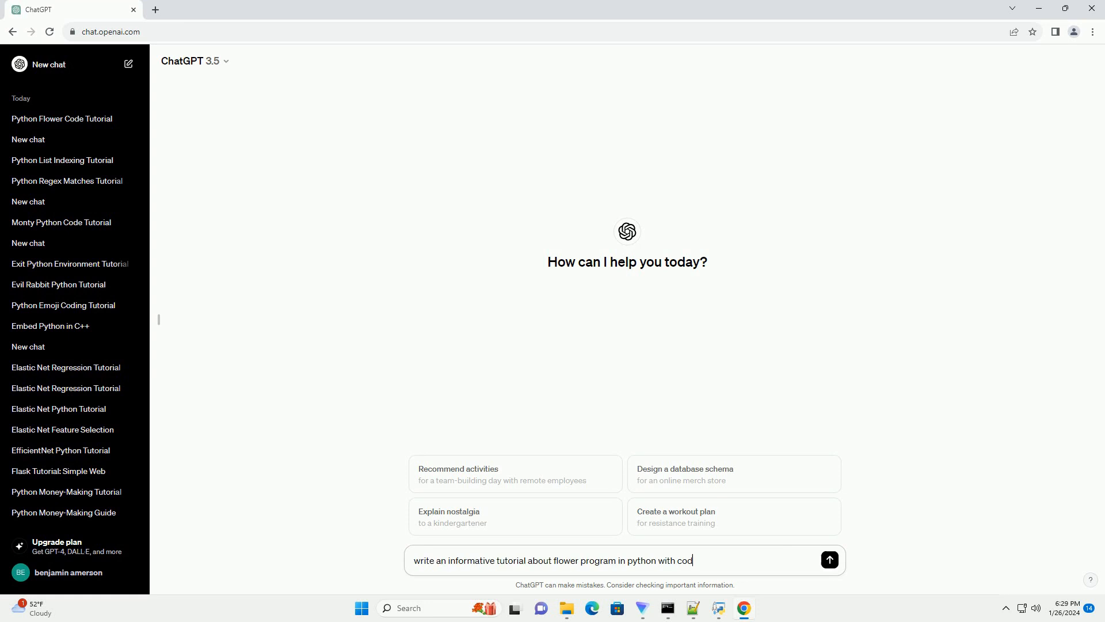
left_click(829, 560)
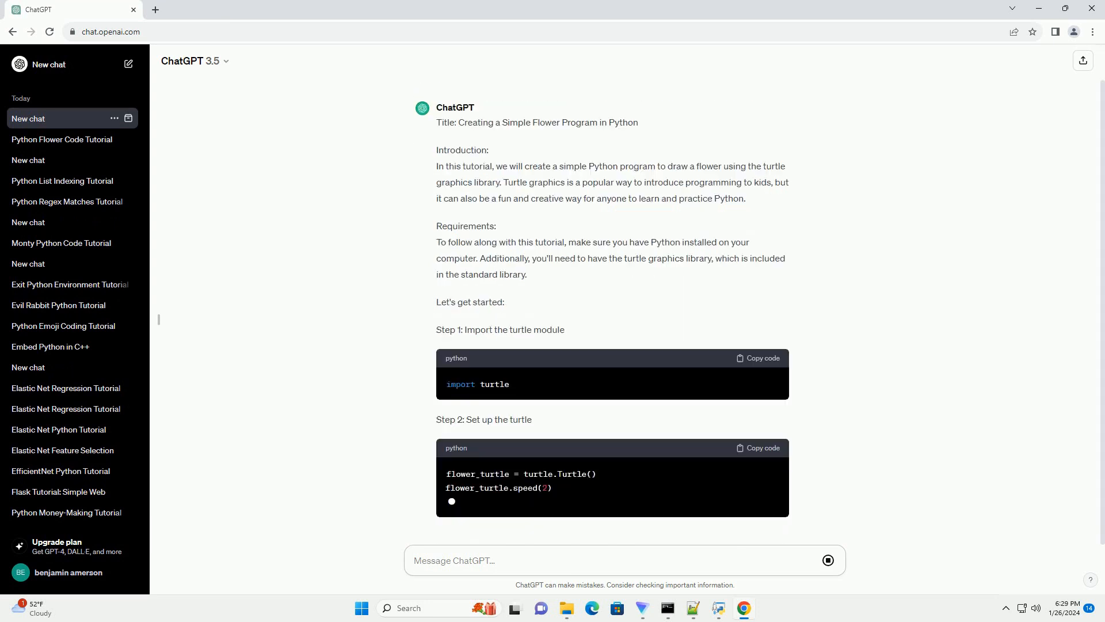
Scroll through the streaming answer to reach the complete turtle flower code and run instructions.
scroll("down", 3)
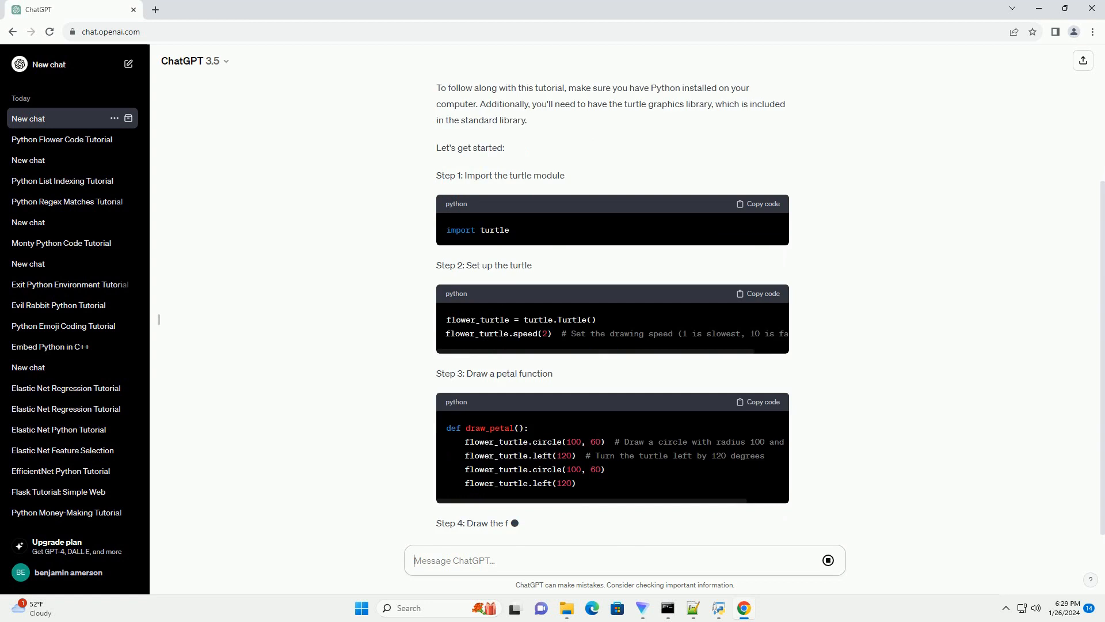
scroll("down", 3)
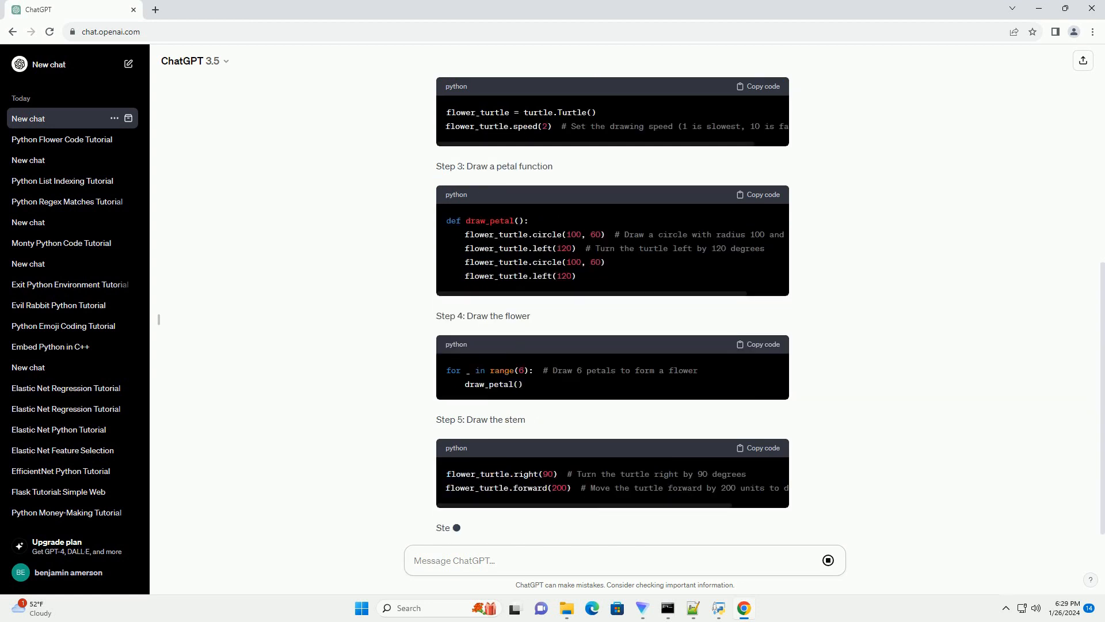
scroll("down", 3)
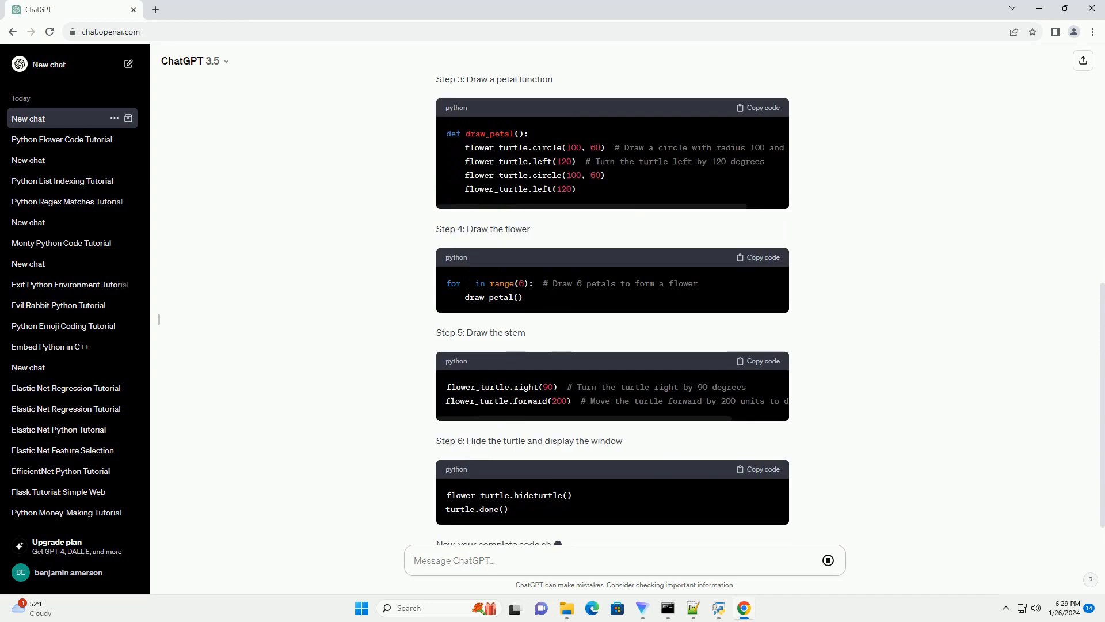
scroll("down", 3)
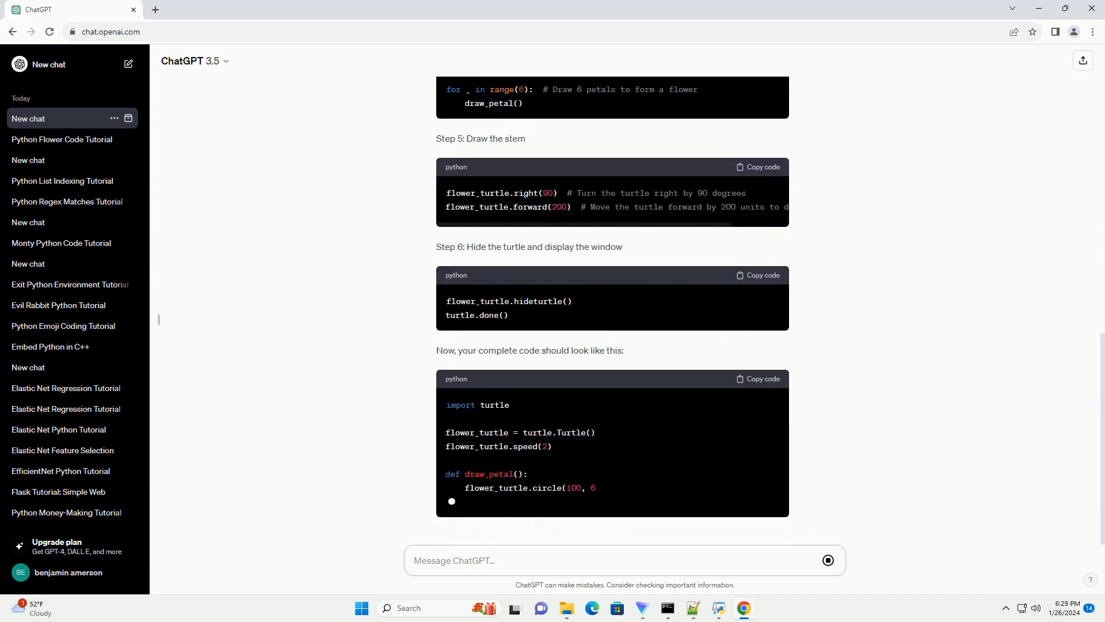
scroll("down", 3)
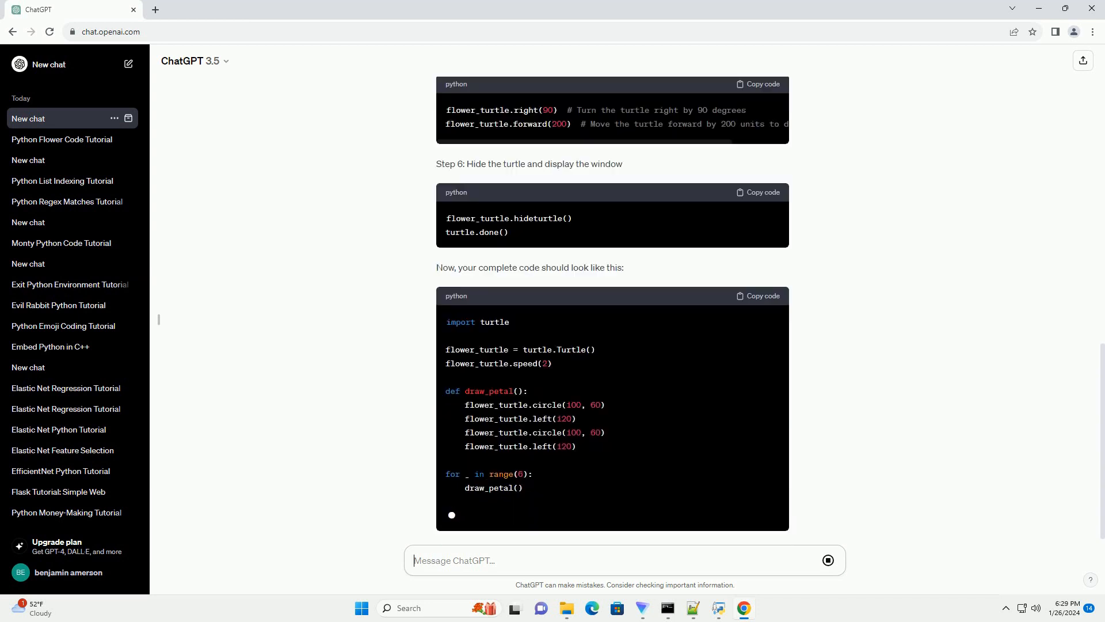
scroll("down", 3)
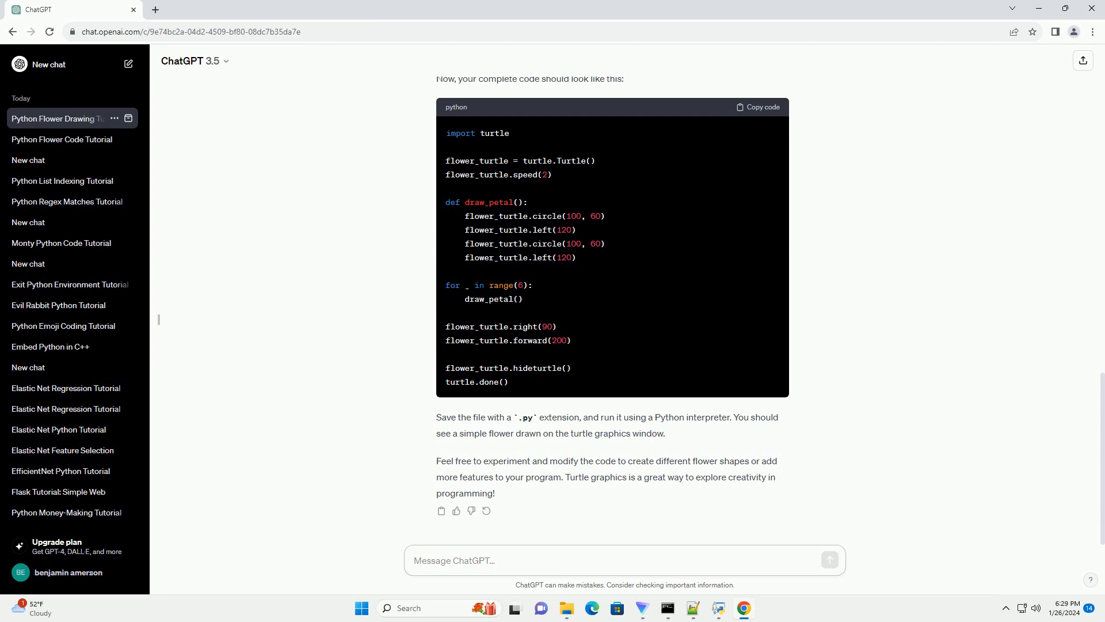
left_click(621, 559)
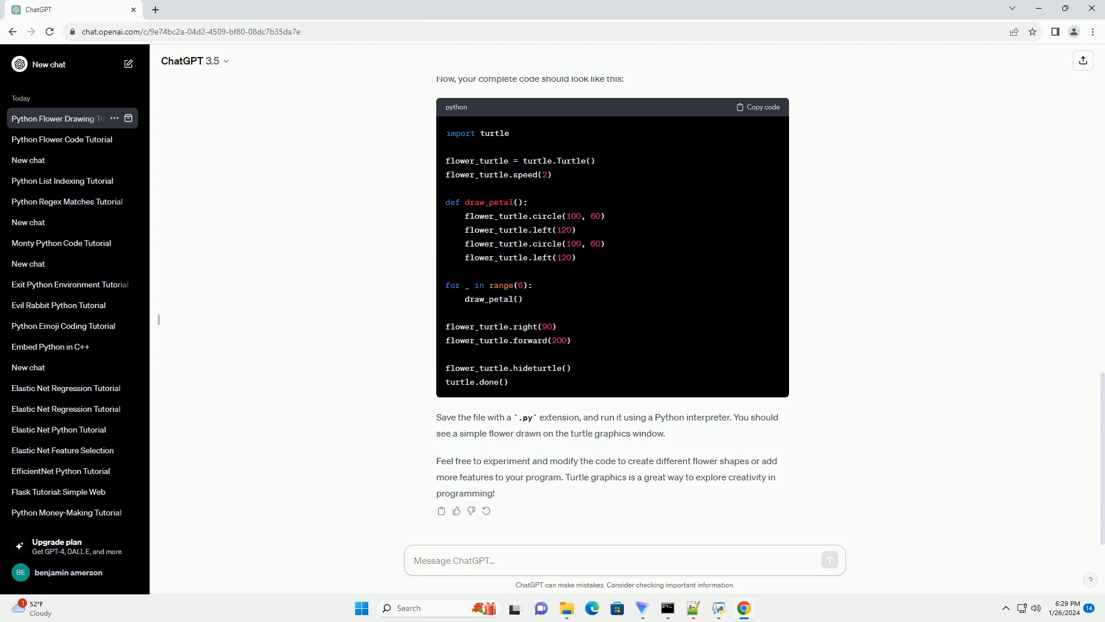
left_click(624, 560)
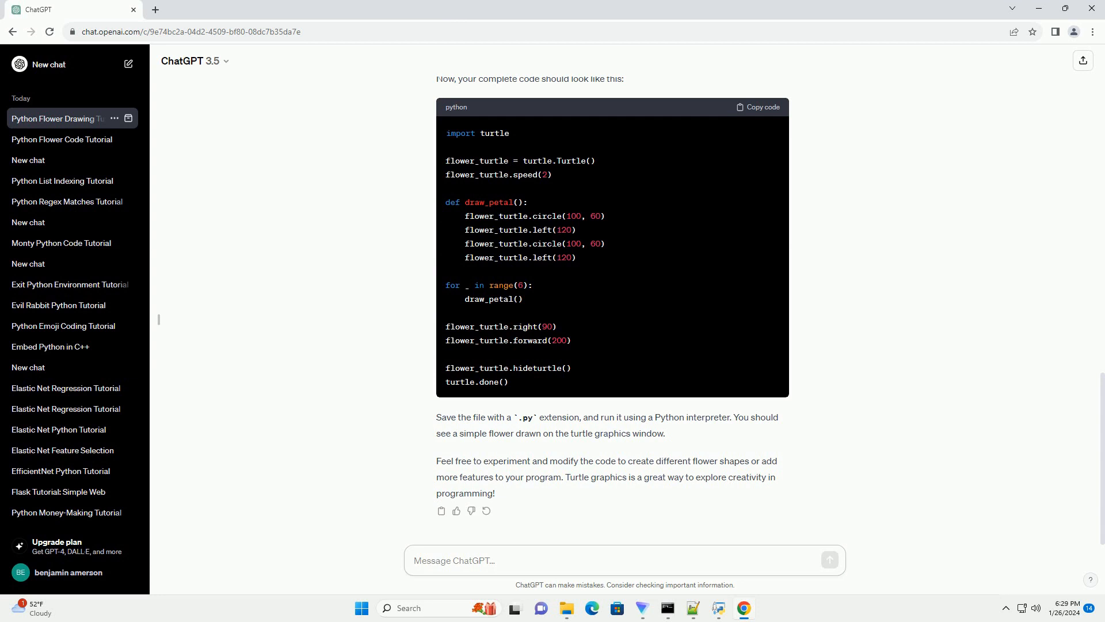
left_click(623, 560)
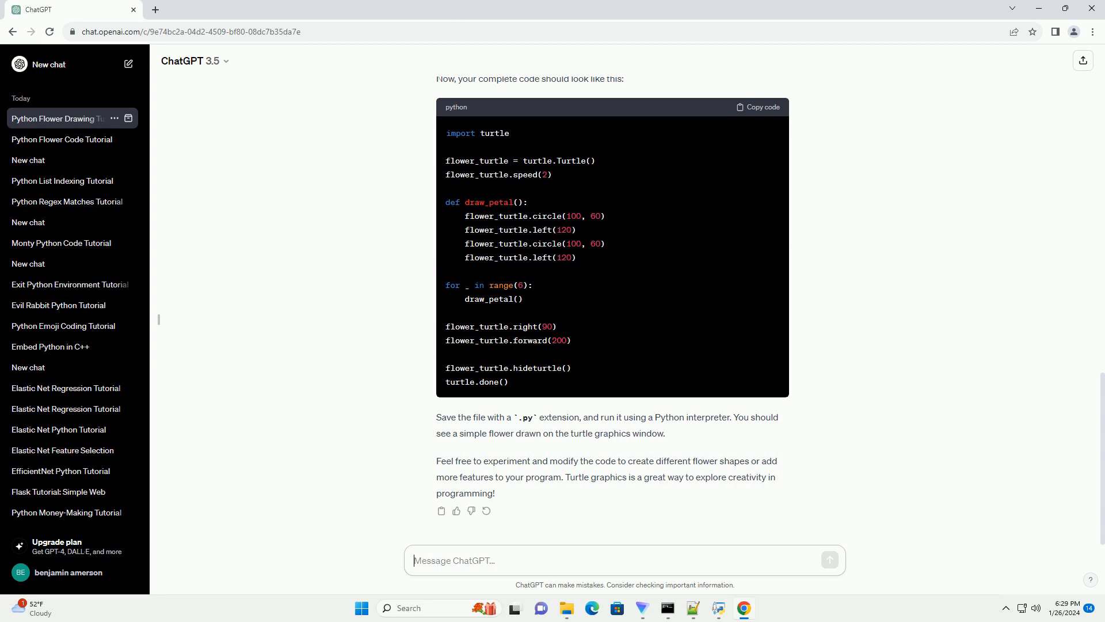
left_click(625, 560)
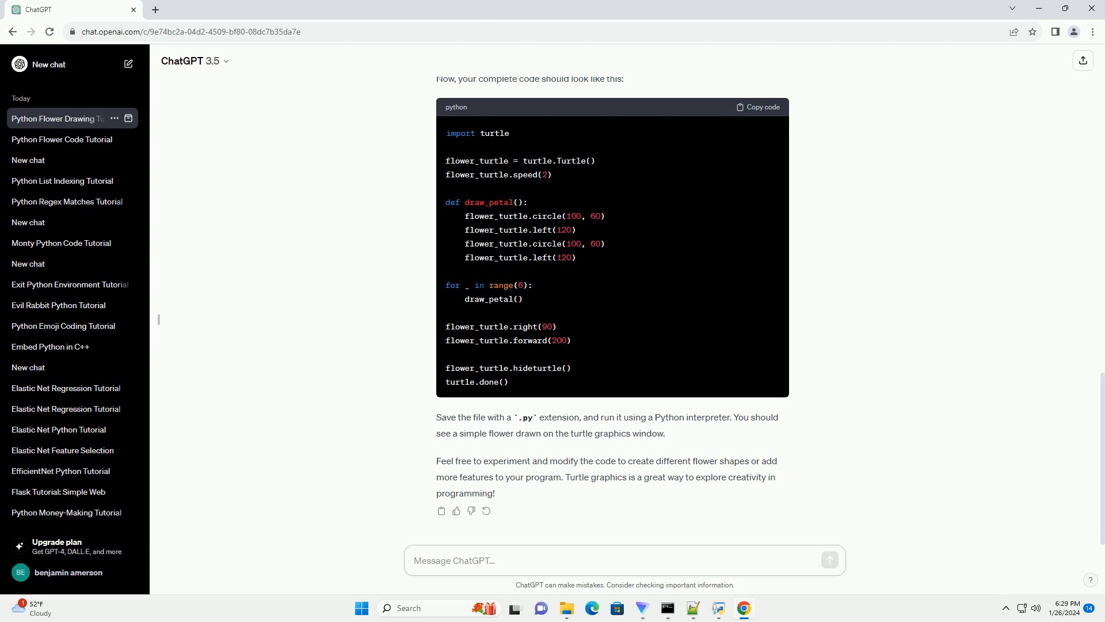
left_click(624, 560)
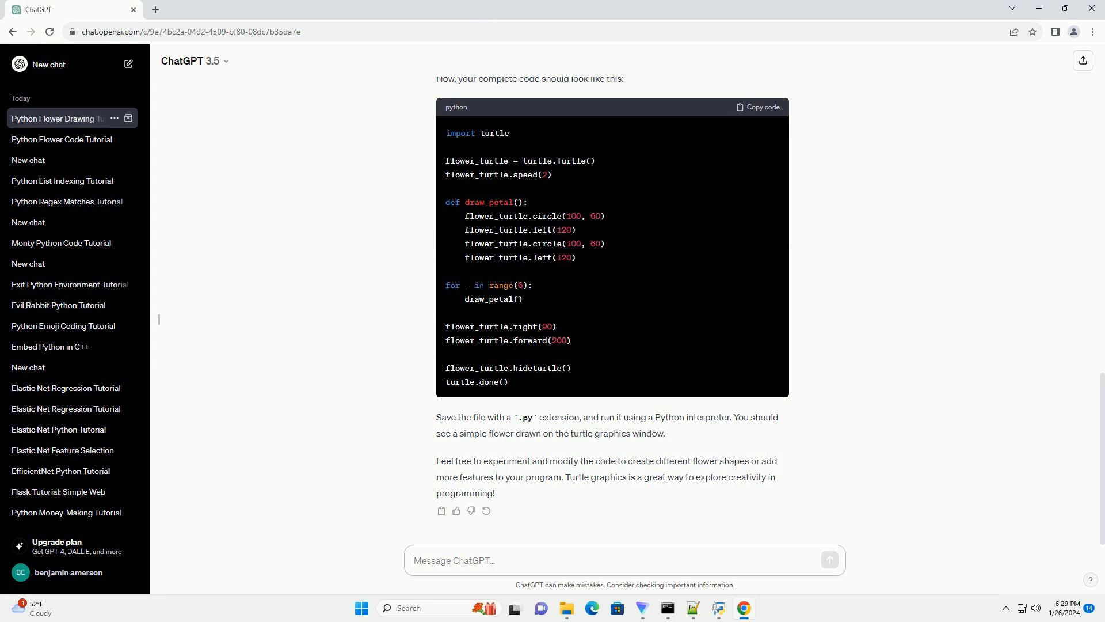
left_click(624, 560)
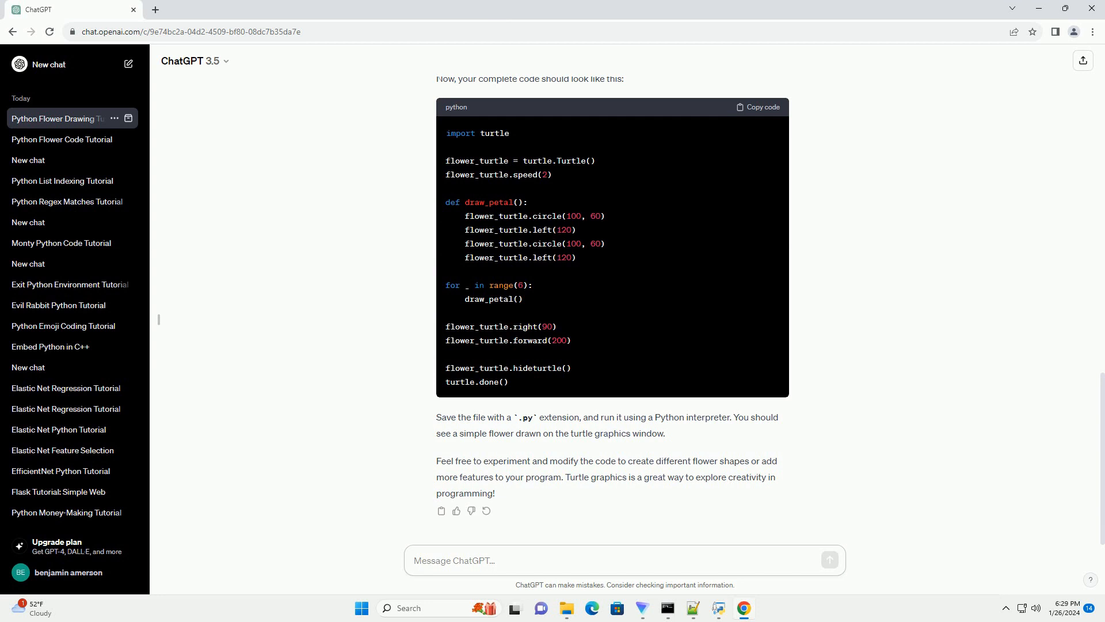
left_click(623, 559)
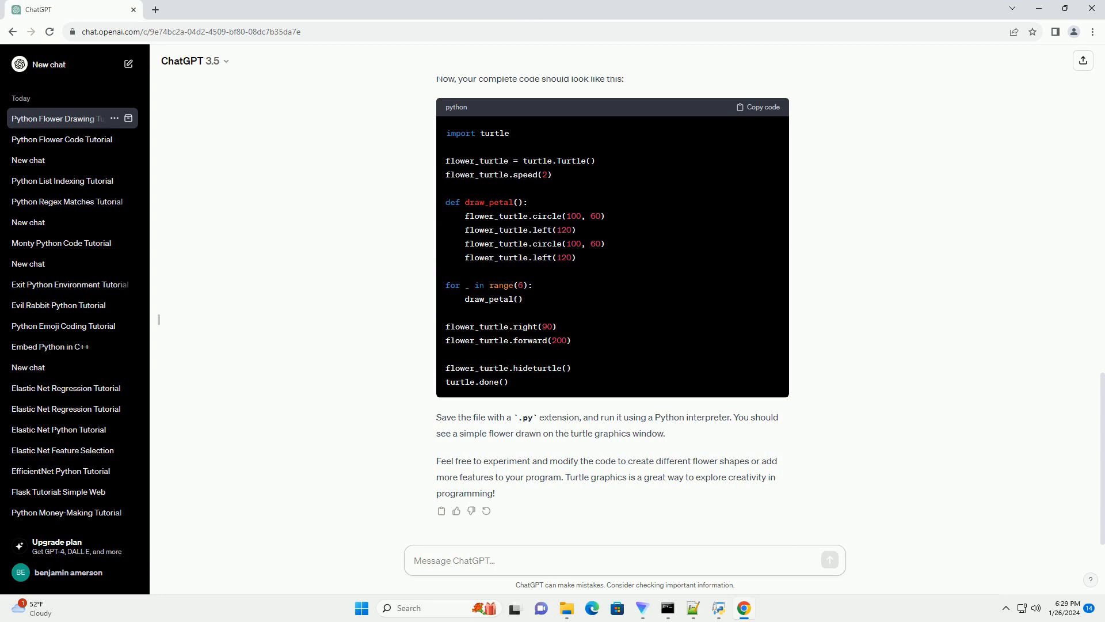
left_click(625, 560)
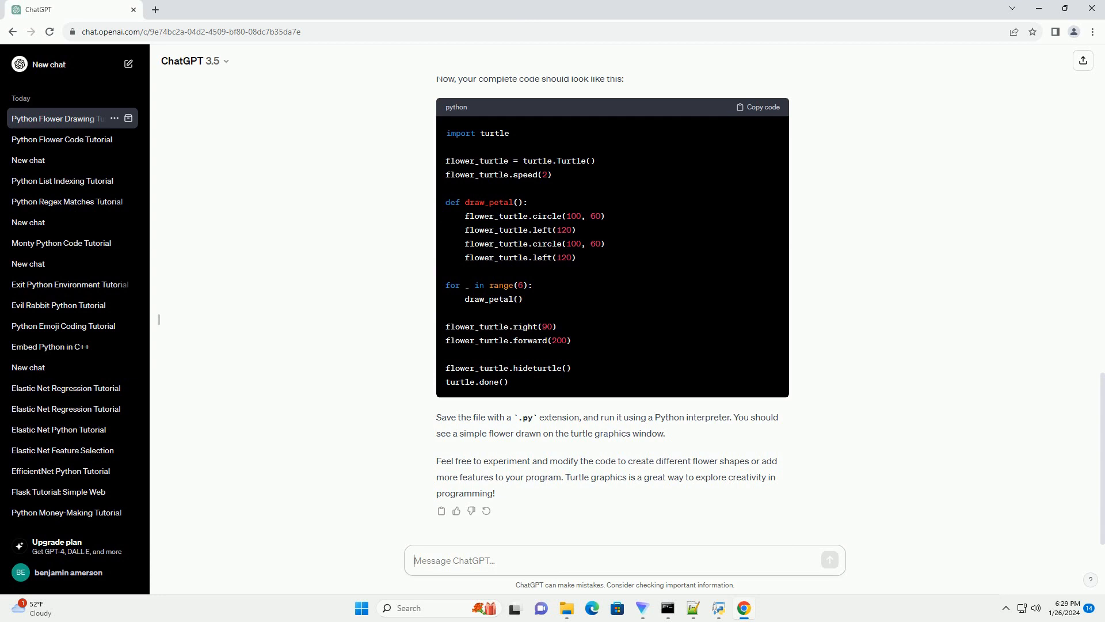